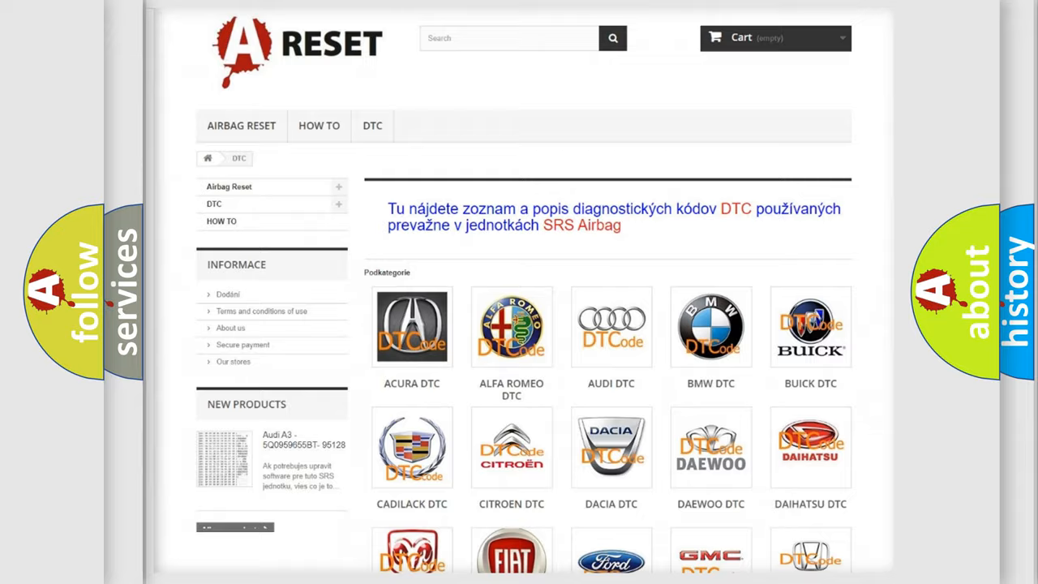
Choose the Saturn logo from the DTC brand grid to list its diagnostic trouble codes.
{"action": "scroll", "scroll_direction": "down", "scroll_amount": 3}
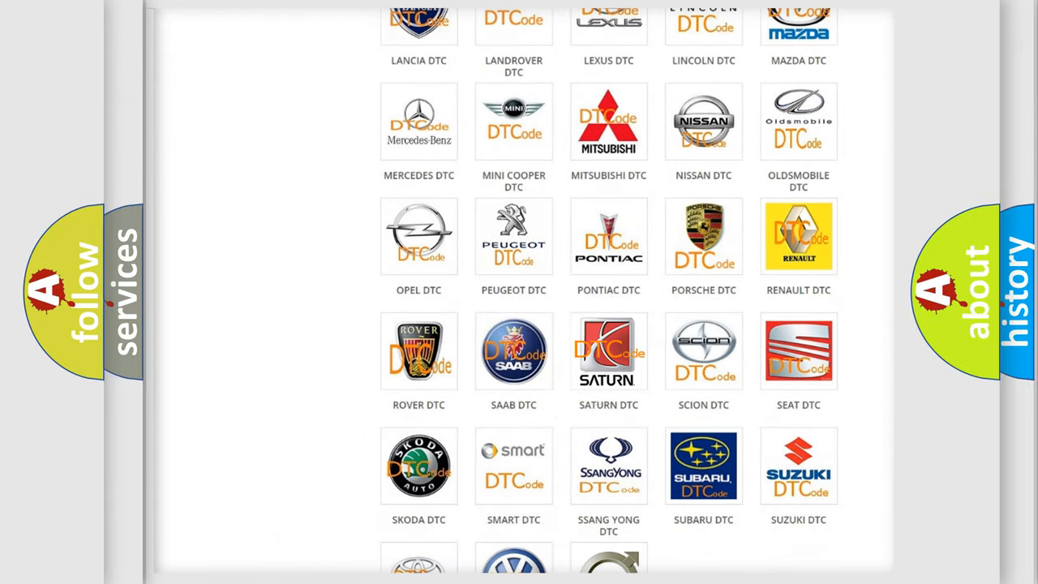
{"action": "left_click", "coordinate": [609, 350]}
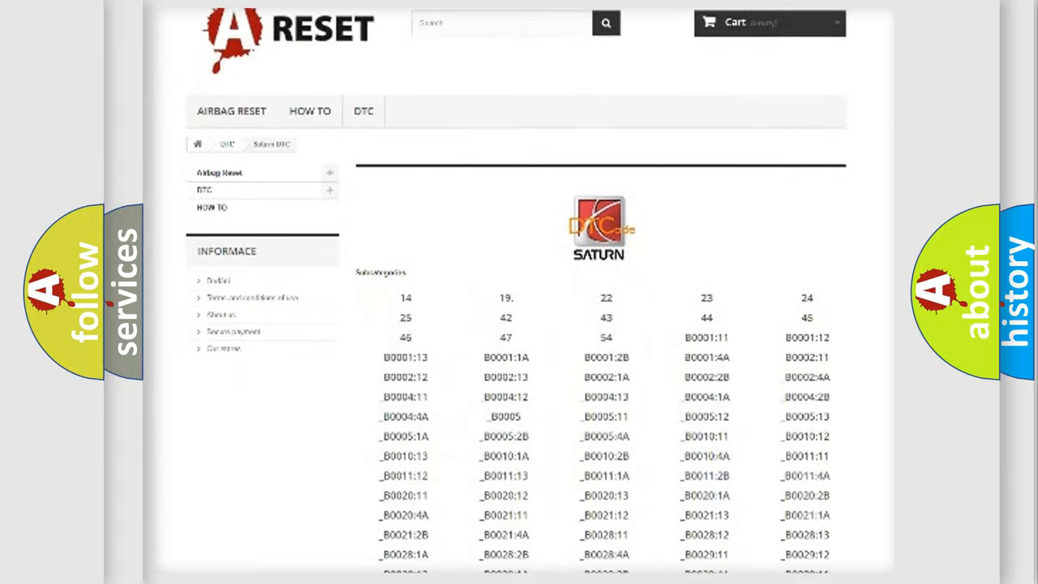
{"action": "scroll", "scroll_direction": "down", "scroll_amount": 3}
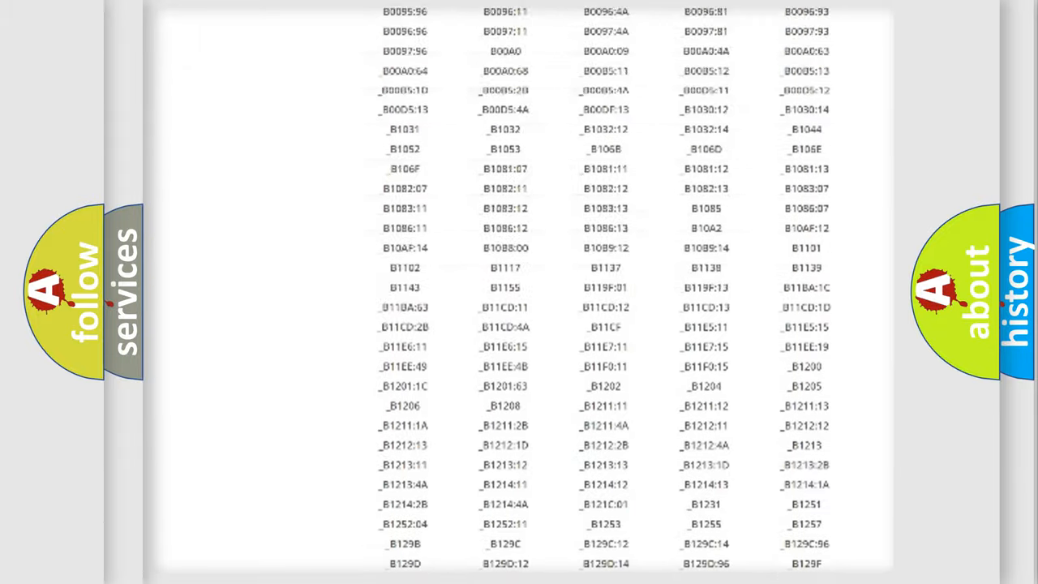
{"action": "scroll", "scroll_direction": "up", "scroll_amount": 3}
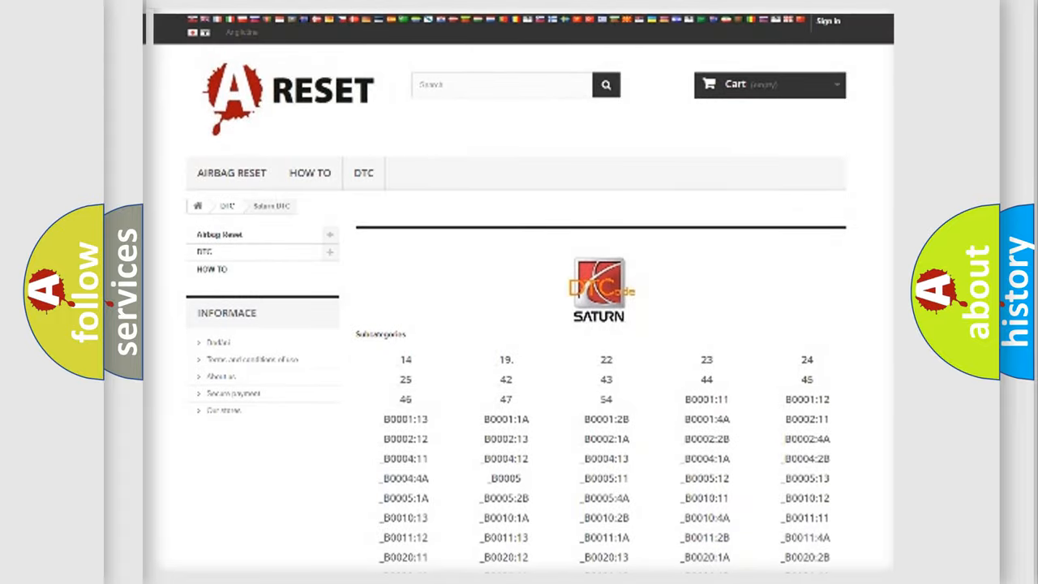